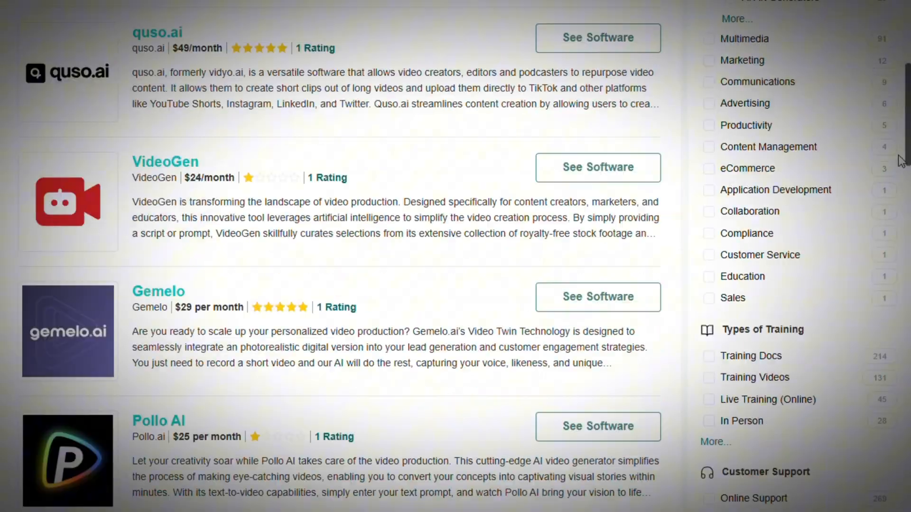
Step: Scroll through the Google Docs video-generator prompt template to bring it into ChatGPT
scroll("down", 3)
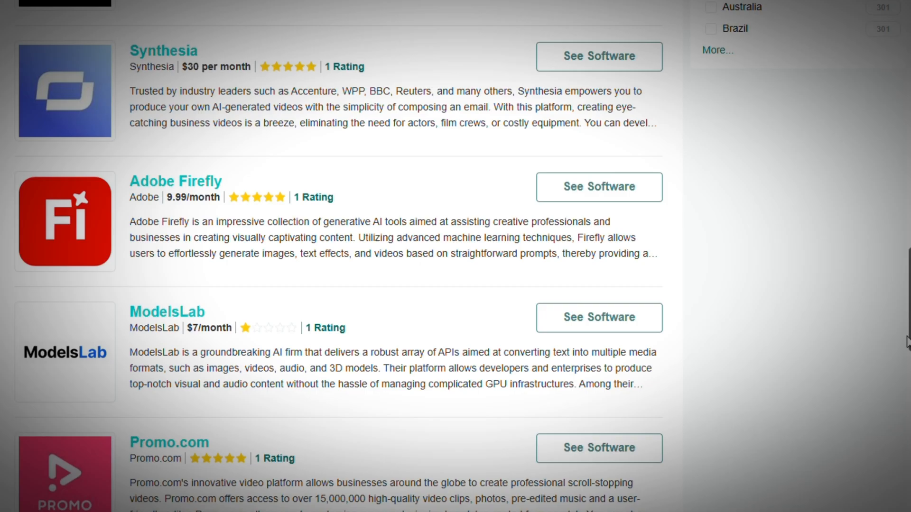
scroll("up", 3)
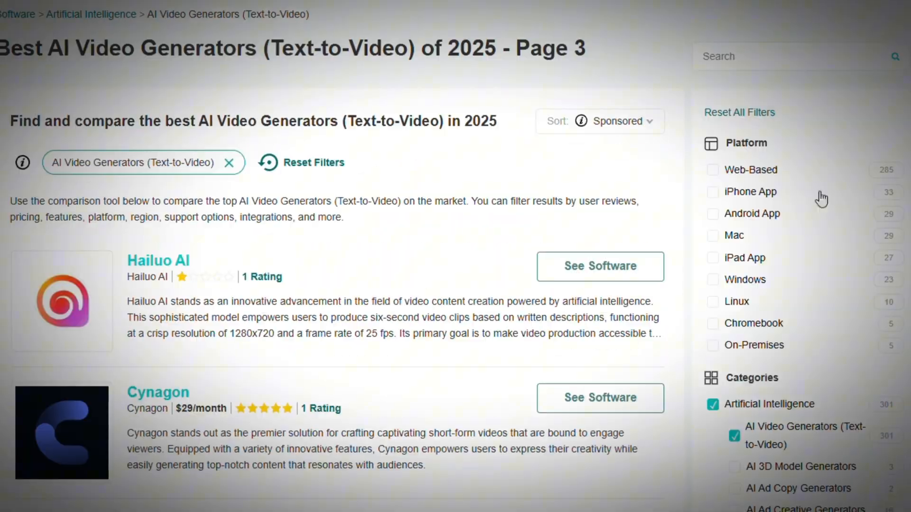
scroll("down", 3)
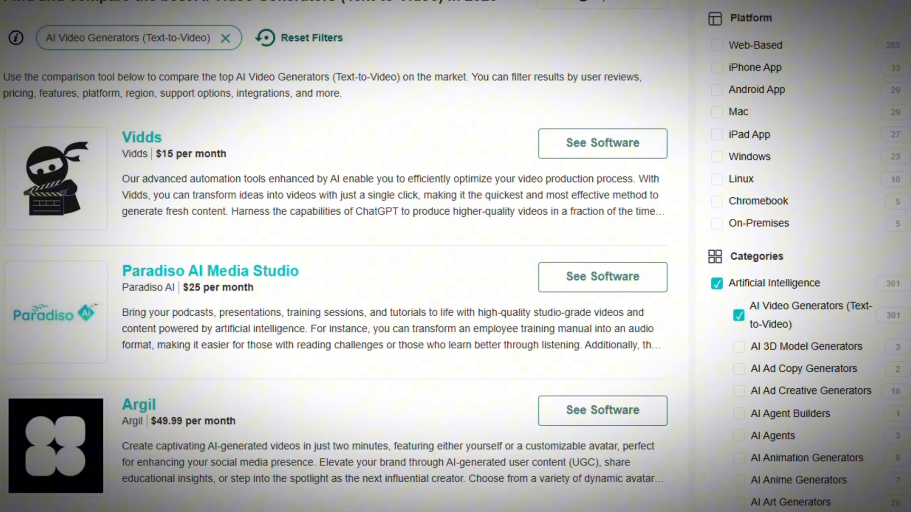
scroll("down", 3)
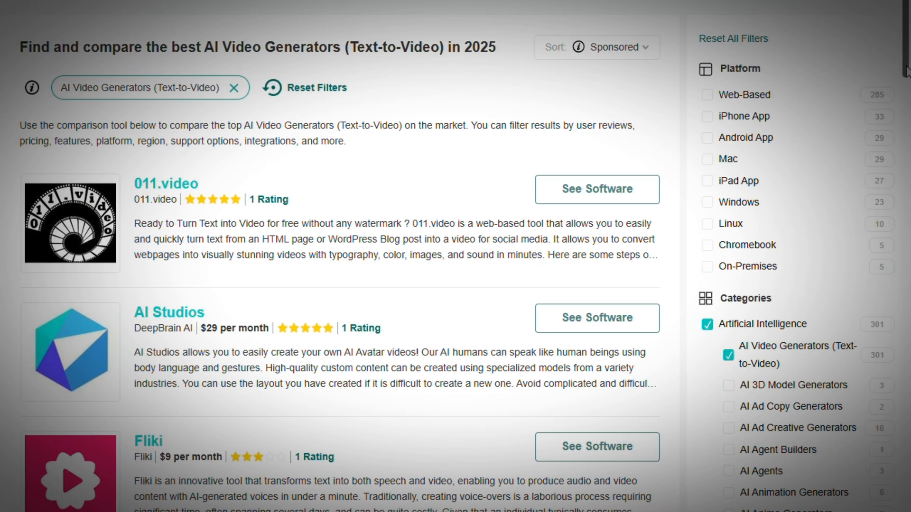
scroll("down", 3)
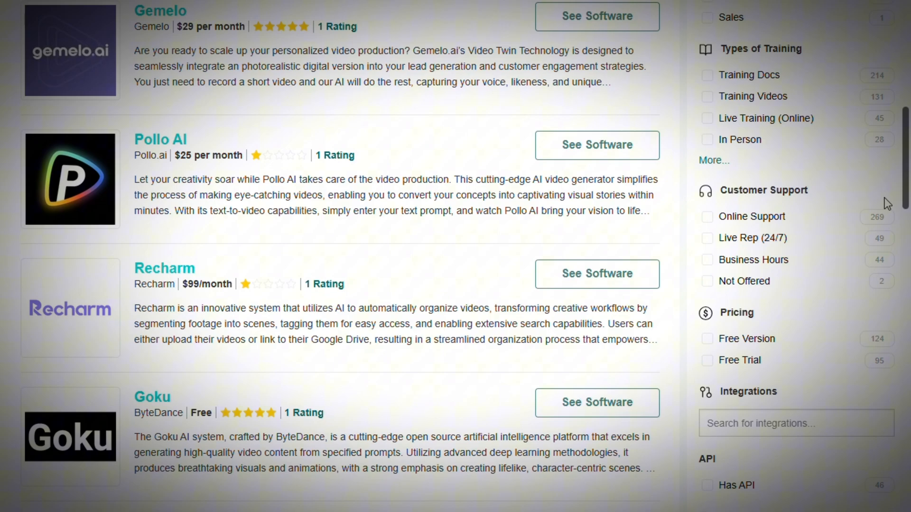
scroll("down", 3)
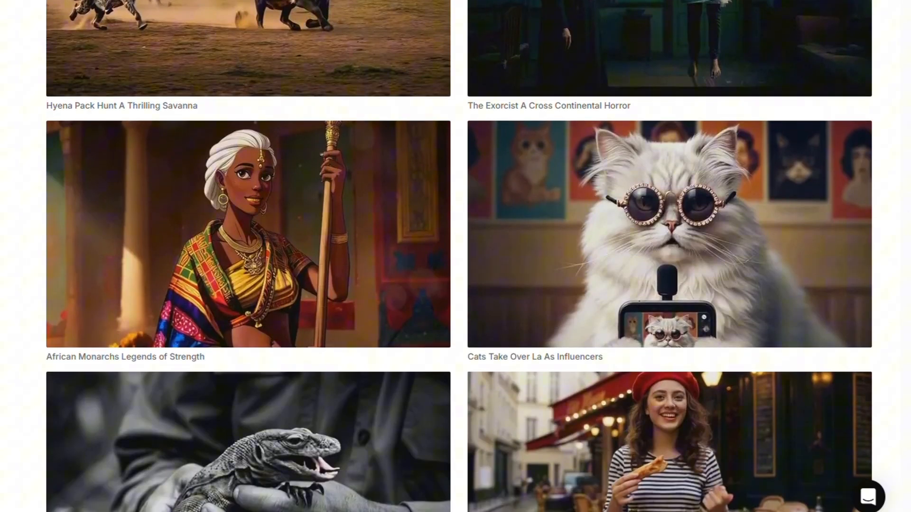
scroll("down", 3)
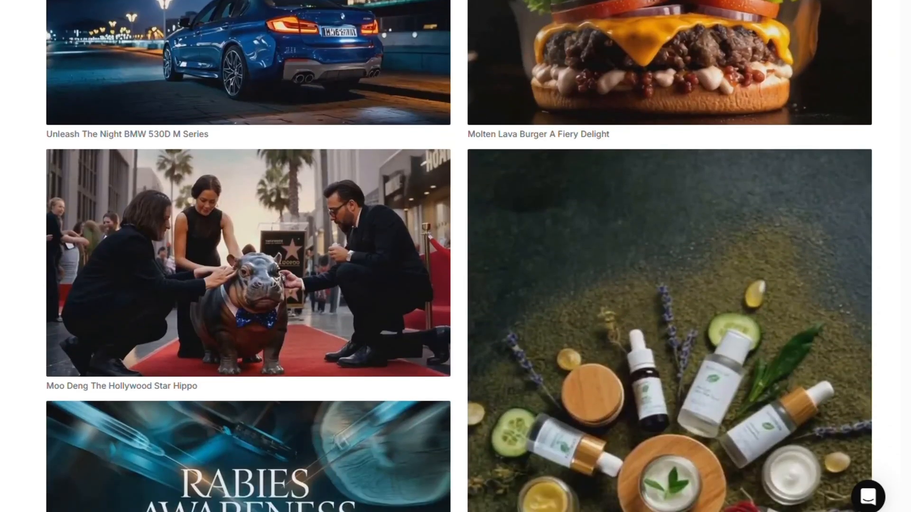
scroll("down", 3)
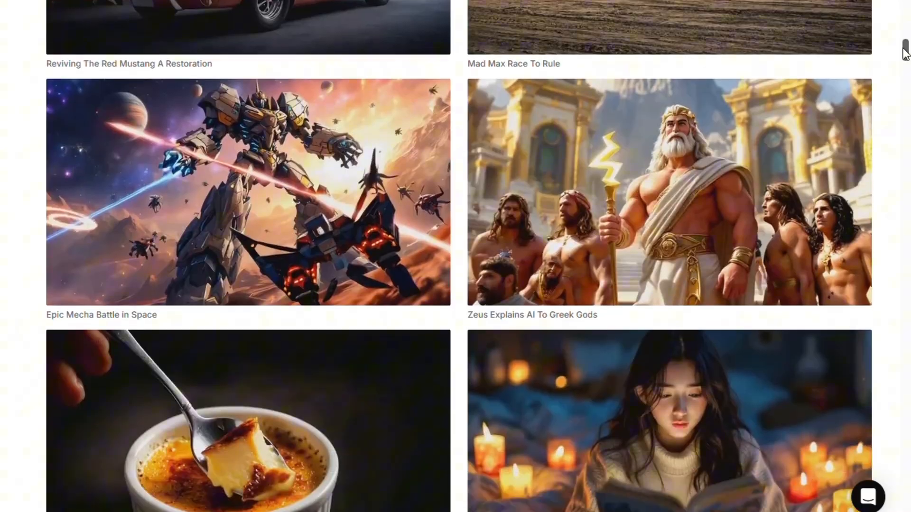
scroll("down", 3)
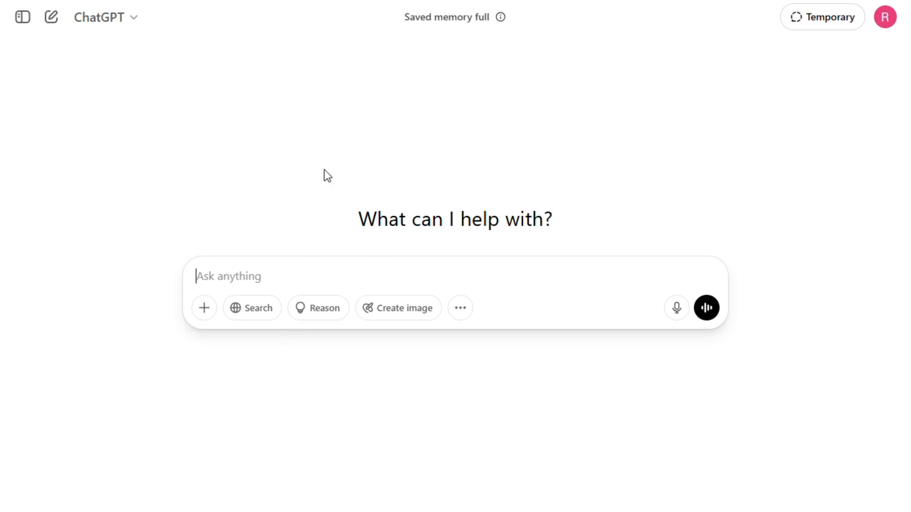
mouse_move(119, 287)
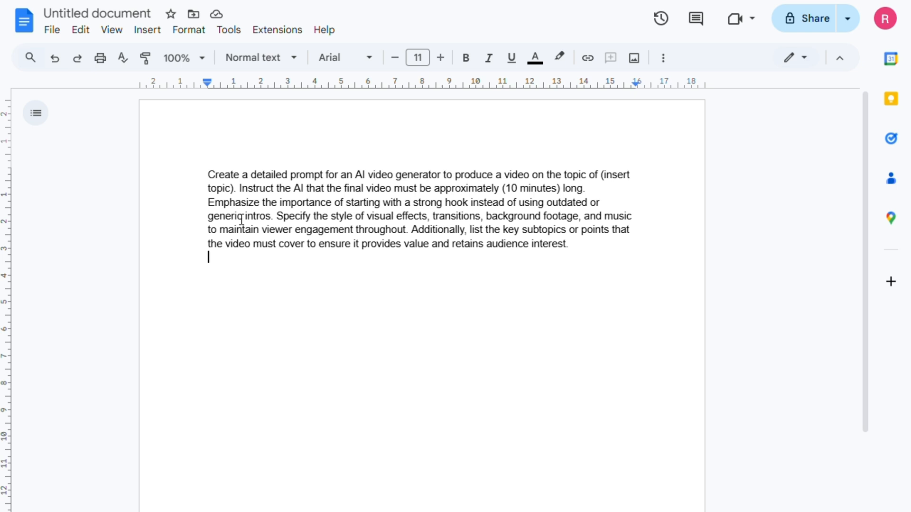
mouse_move(183, 460)
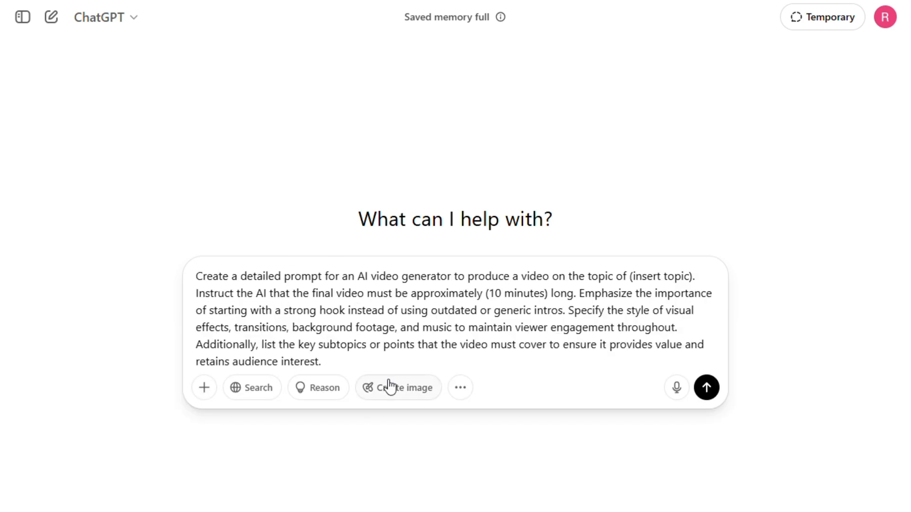
Step: Replace the (insert topic) placeholder with 'Top Ten Places to visit in Europe', keeping 10 minutes
double_click(661, 276)
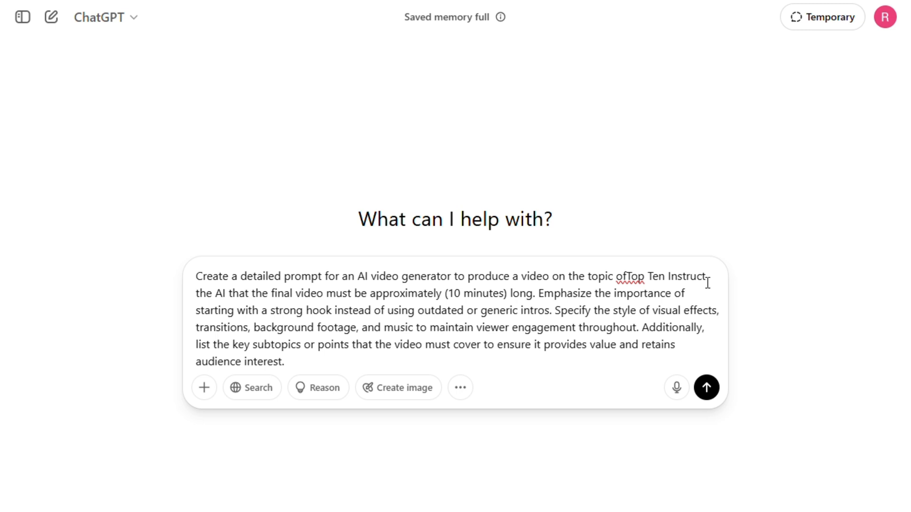
type("Places to visit in Europe.")
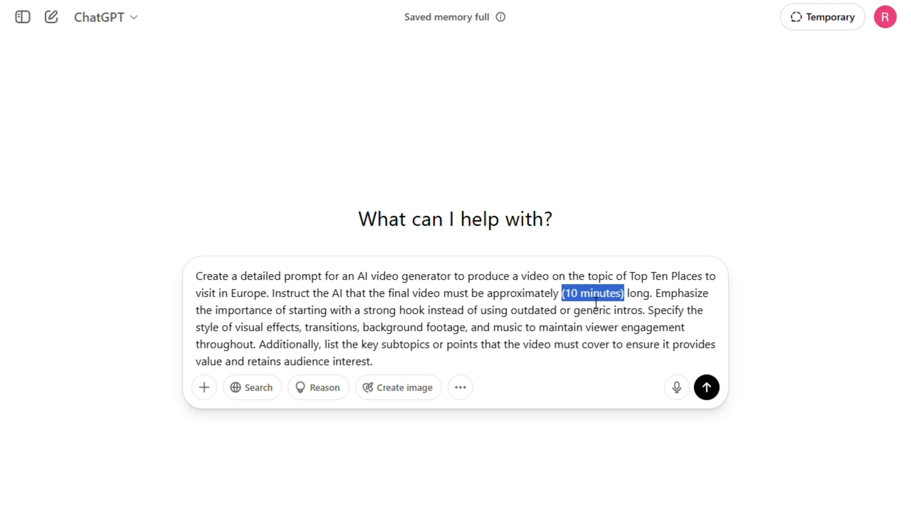
mouse_move(582, 356)
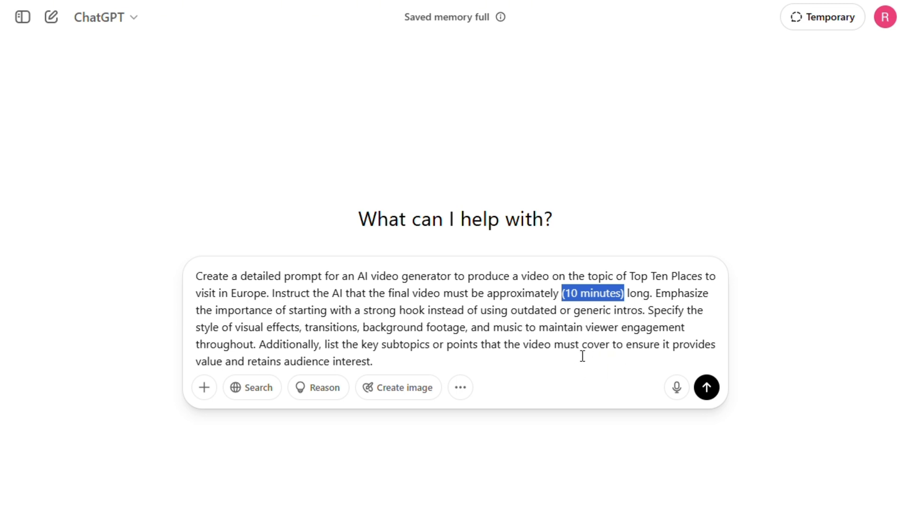
mouse_move(623, 318)
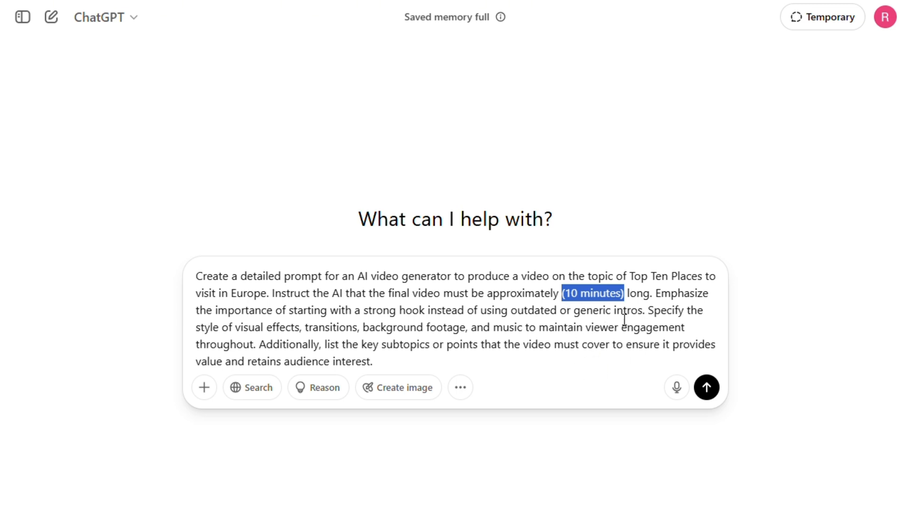
mouse_move(472, 370)
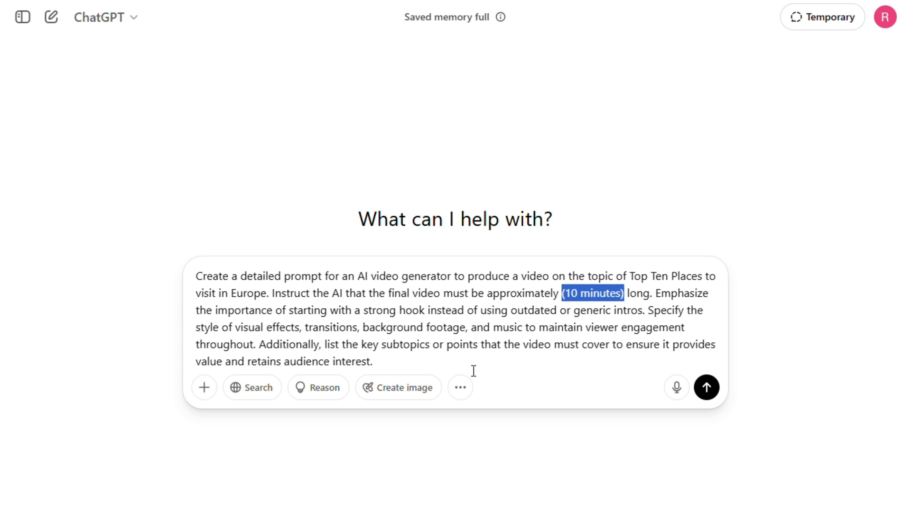
left_click(376, 362)
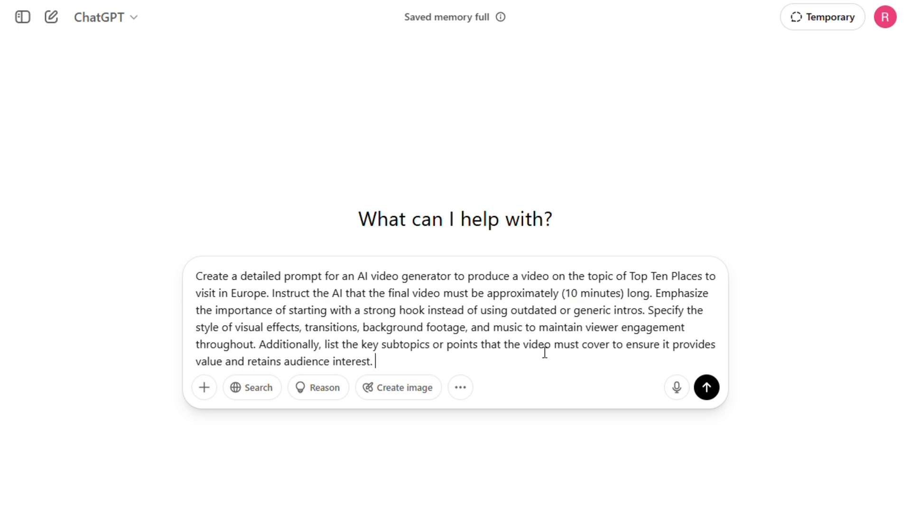
mouse_move(707, 388)
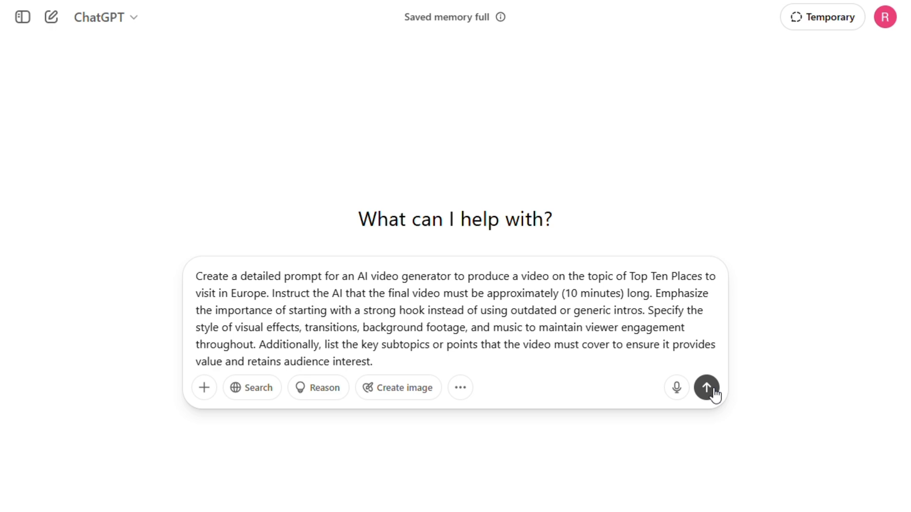
Step: Send the Europe prompt to ChatGPT and select the full generated video prompt
left_click(707, 388)
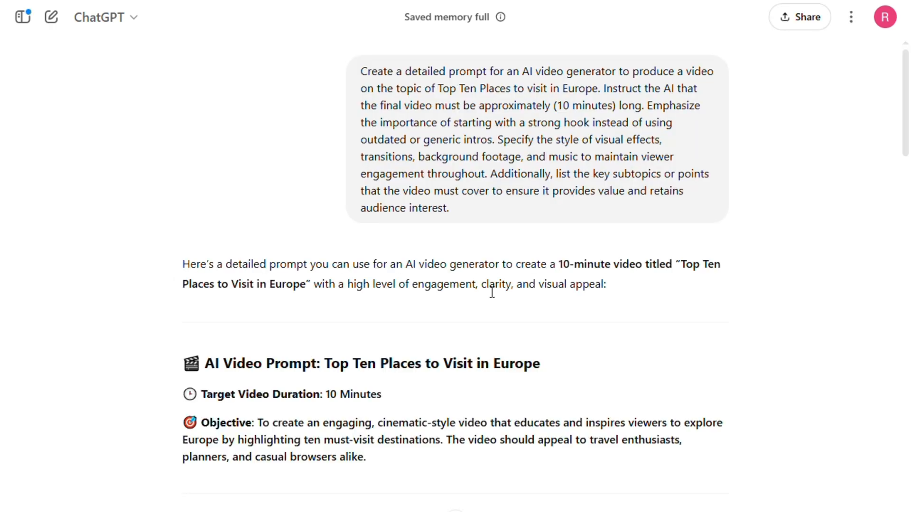
scroll("up", 3)
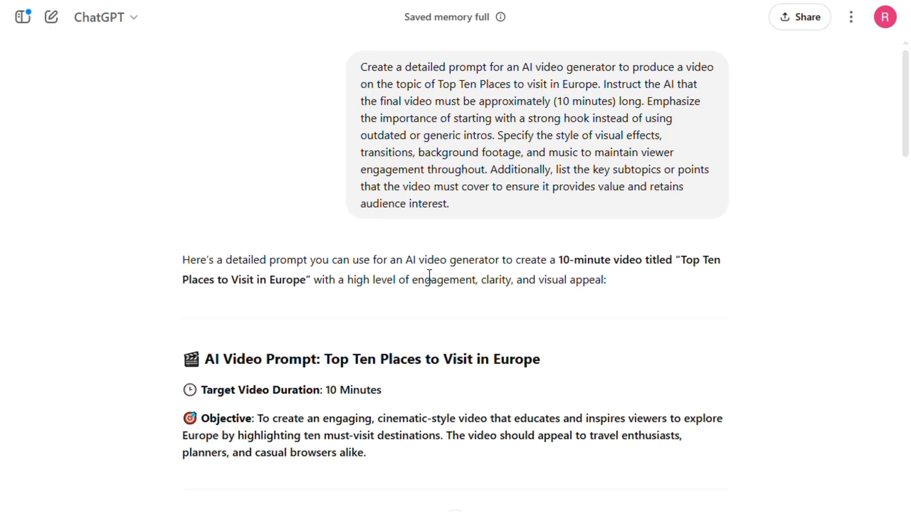
scroll("down", 3)
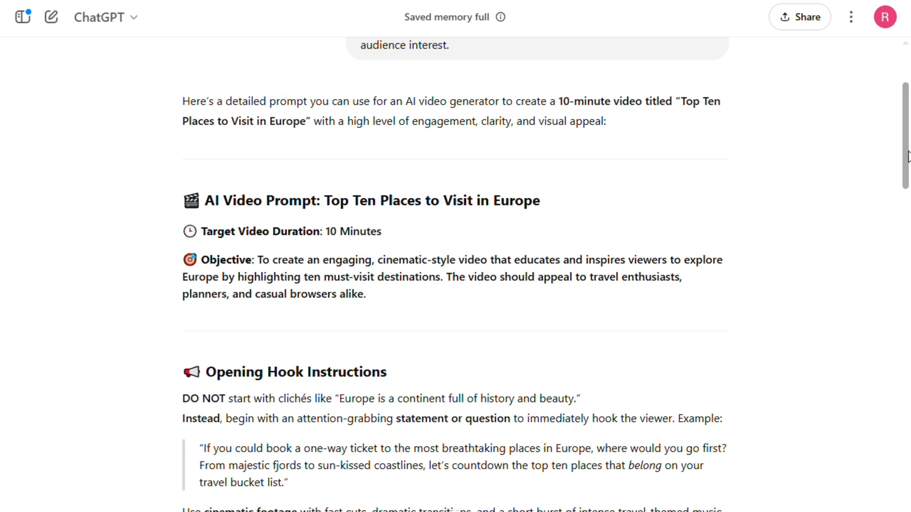
scroll("down", 3)
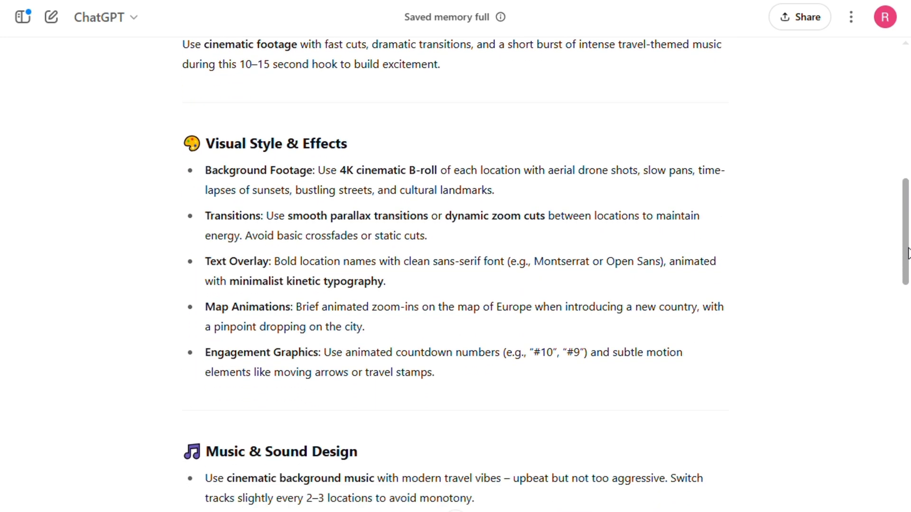
scroll("up", 3)
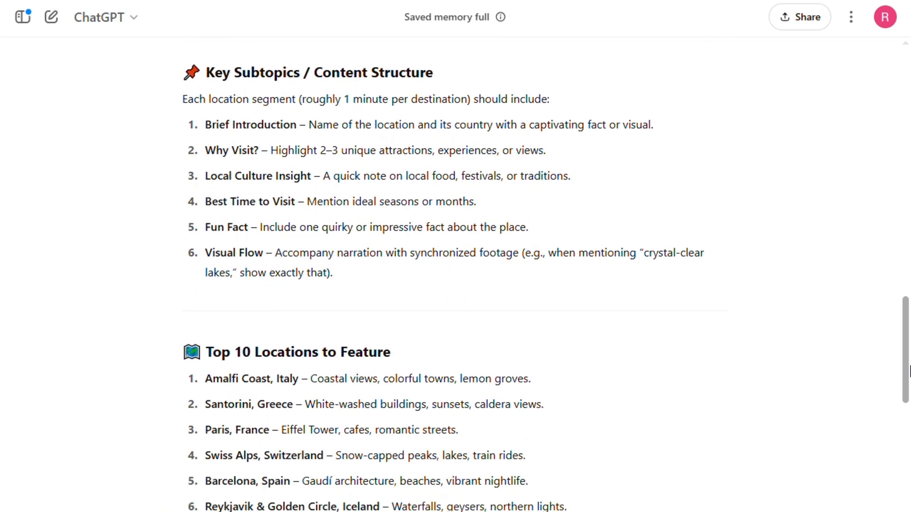
scroll("down", 3)
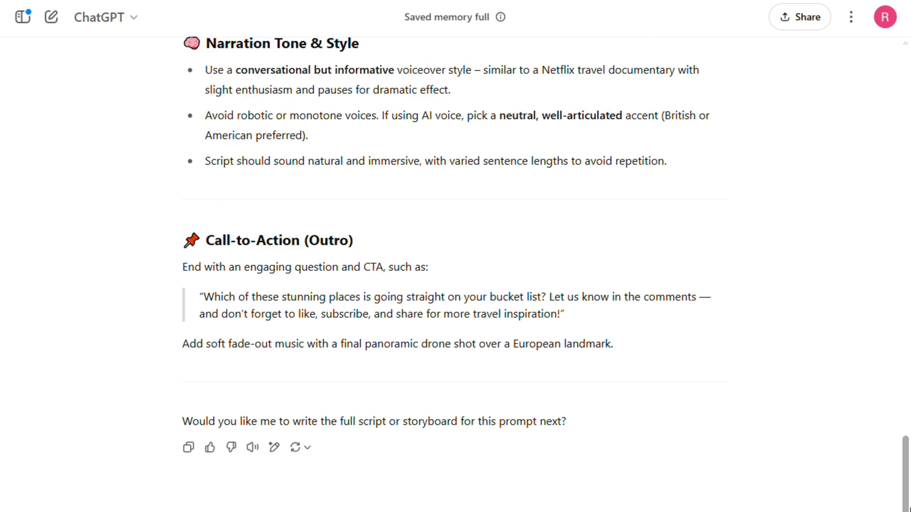
scroll("up", 3)
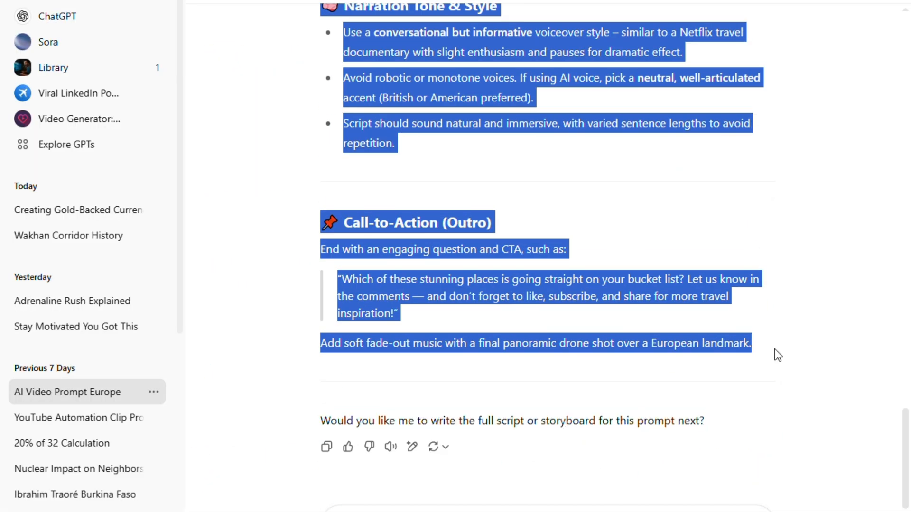
left_click(79, 119)
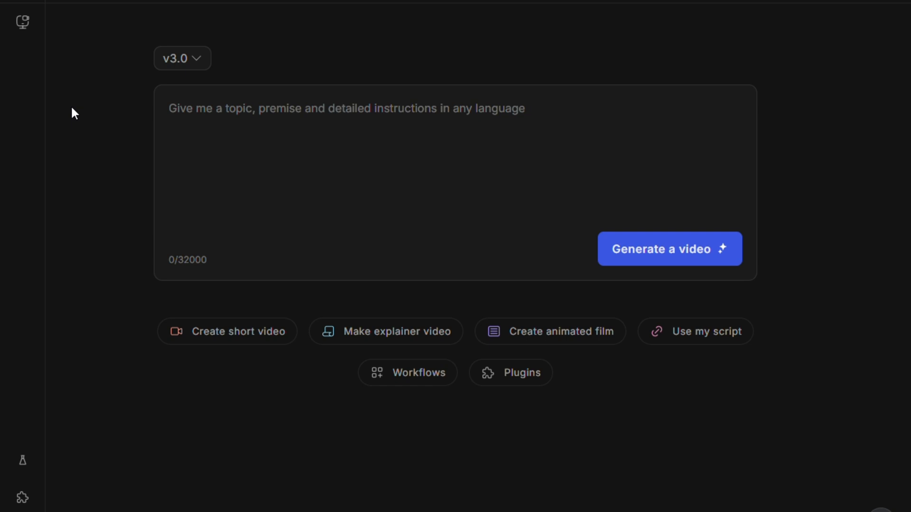
Step: Paste the Europe travel prompt, confirm the v3.0 model, and generate the video
left_click(349, 174)
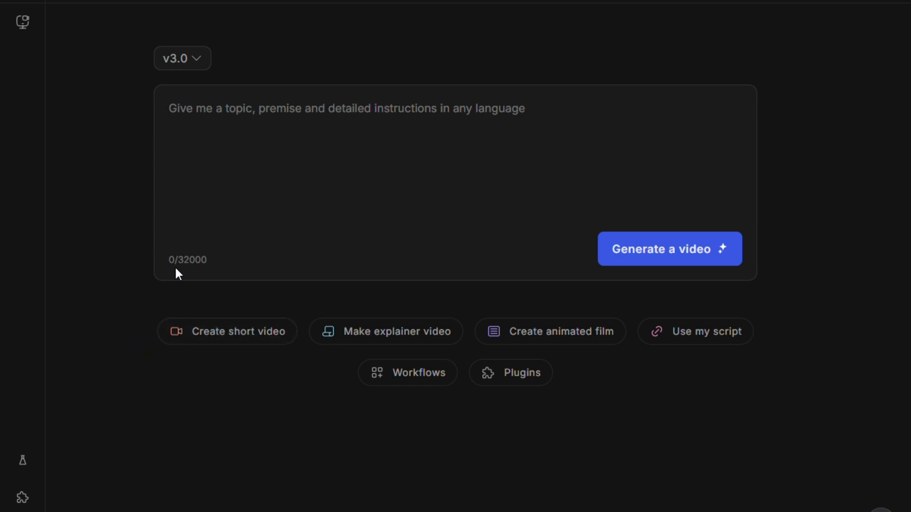
mouse_move(84, 50)
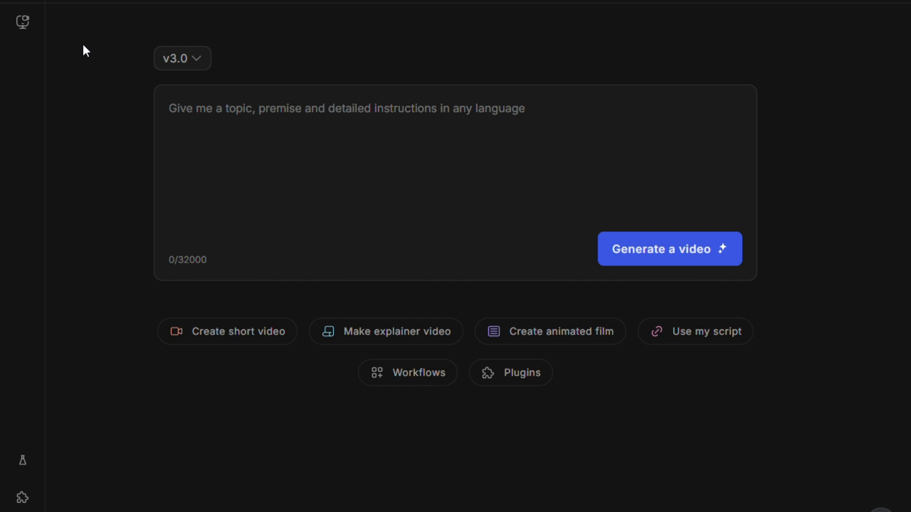
left_click(181, 57)
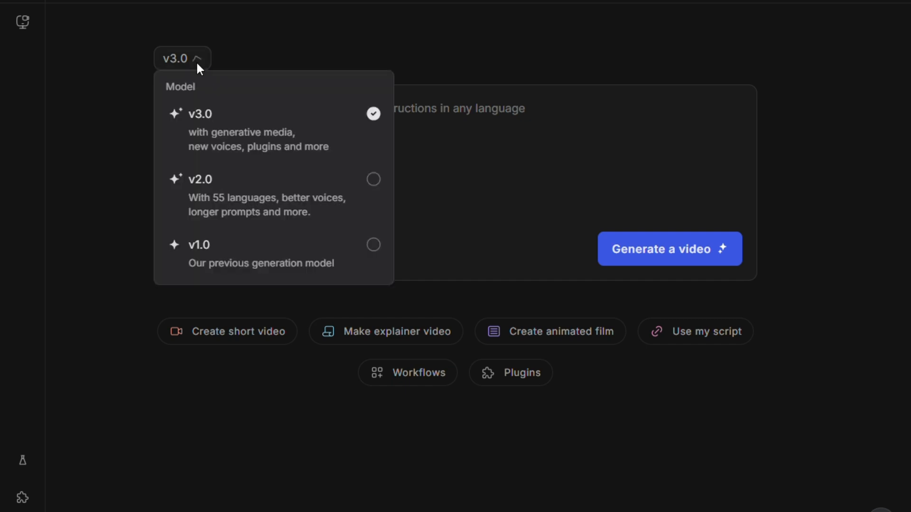
mouse_move(165, 137)
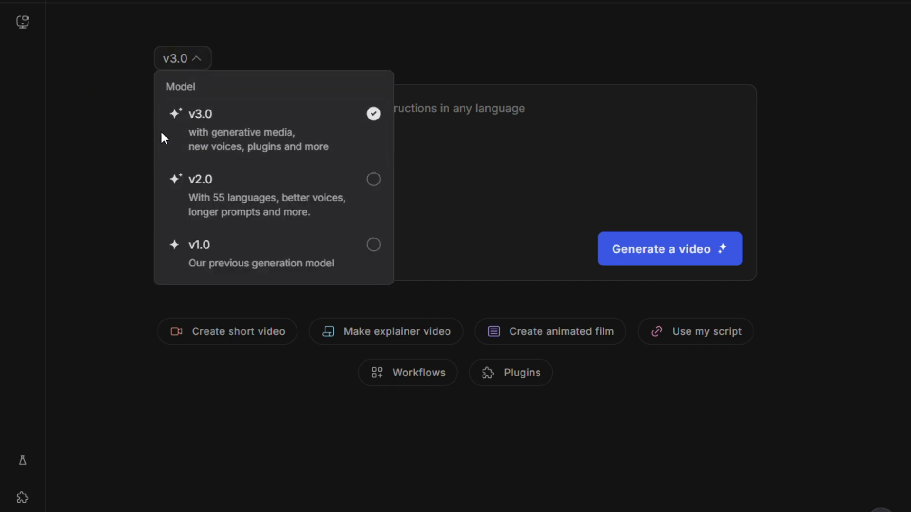
mouse_move(297, 145)
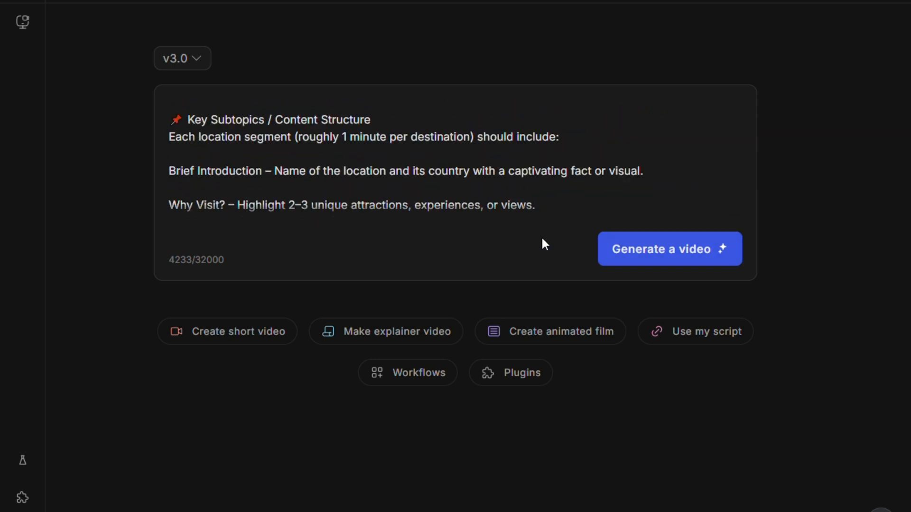
mouse_move(656, 256)
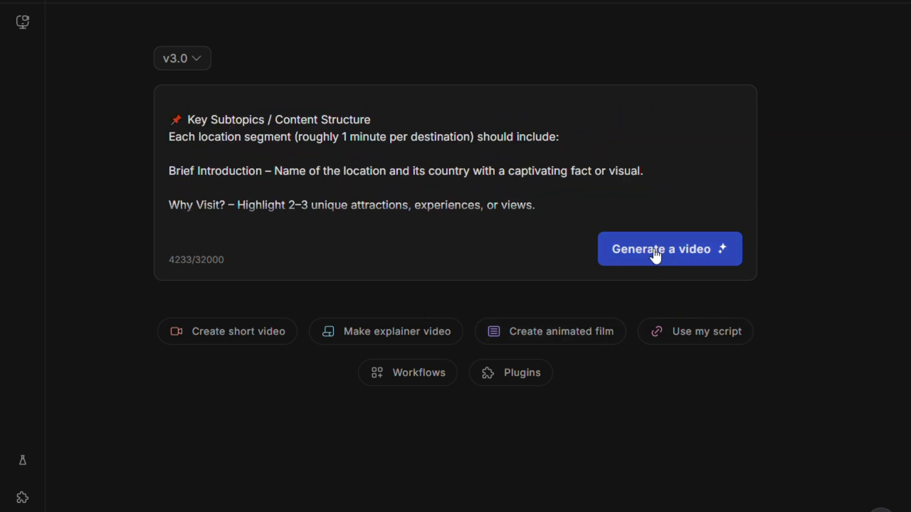
left_click(669, 248)
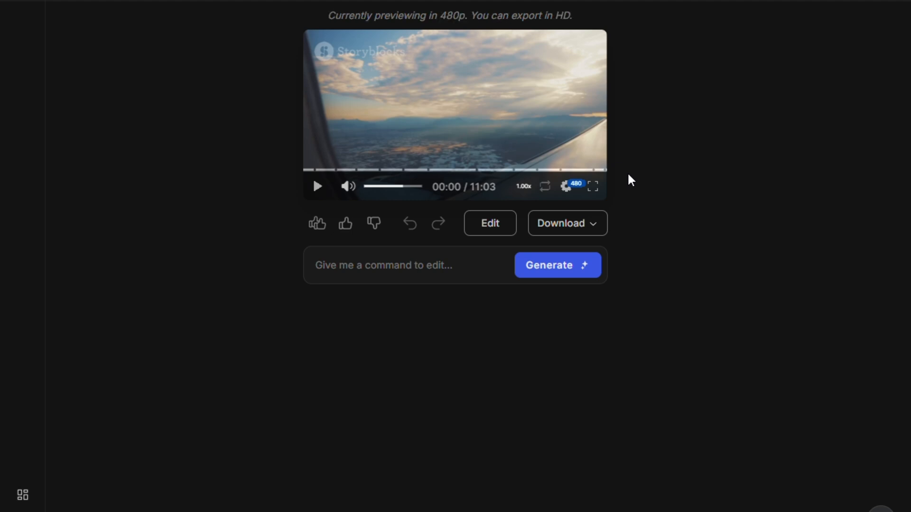
mouse_move(319, 194)
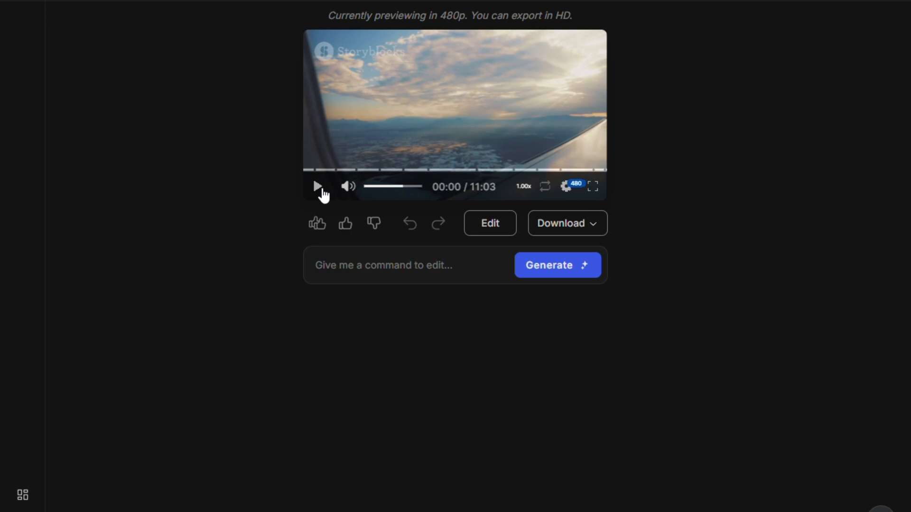
type("re")
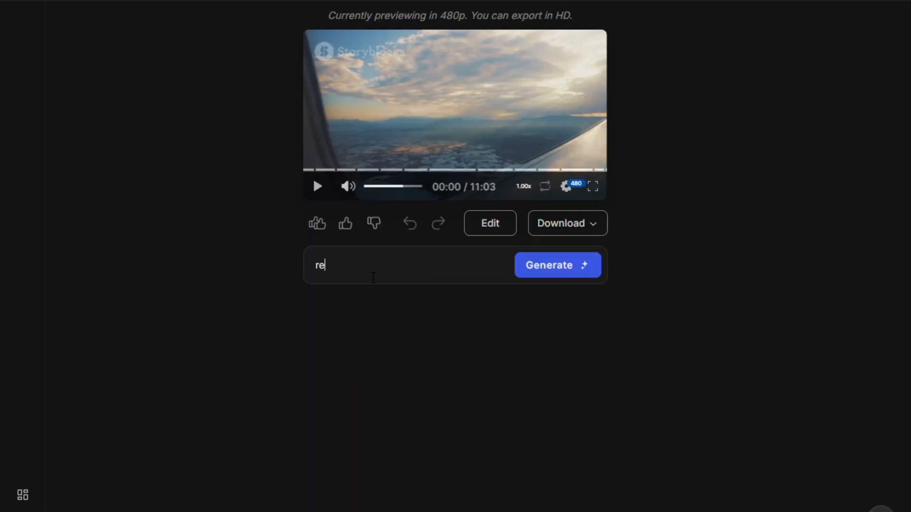
type("generate")
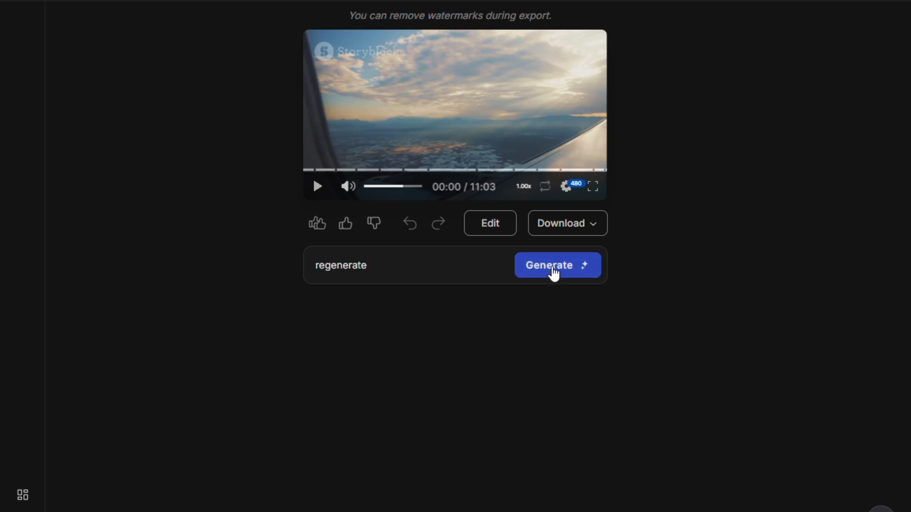
mouse_move(442, 342)
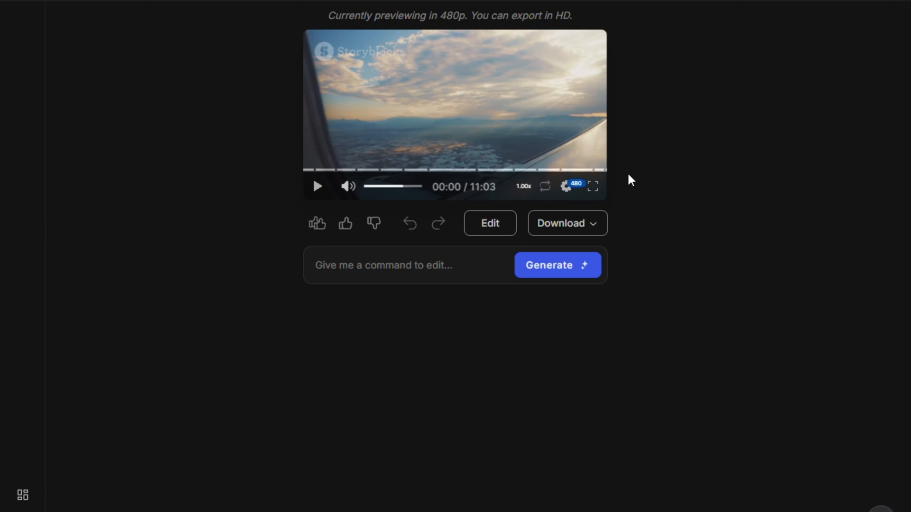
Step: Submit the command 'translate this video into german' to invideo AI
type("regenerate")
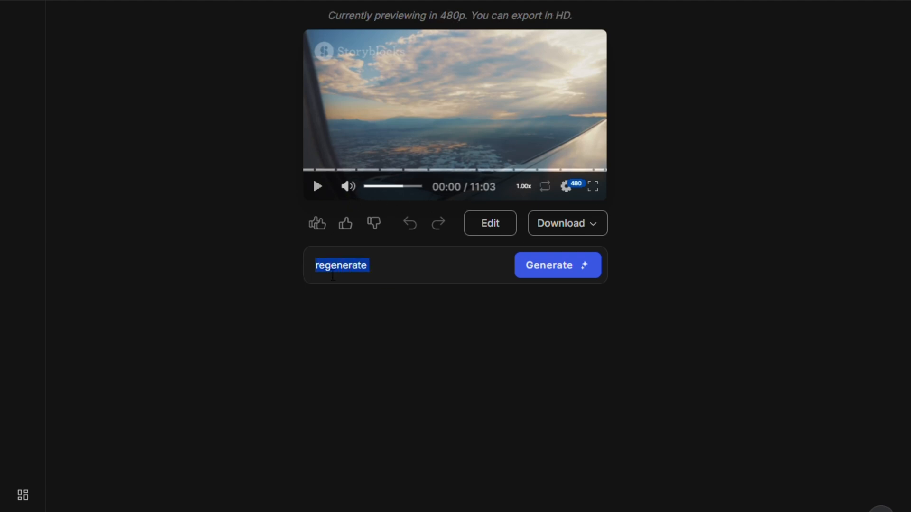
type("translate thi")
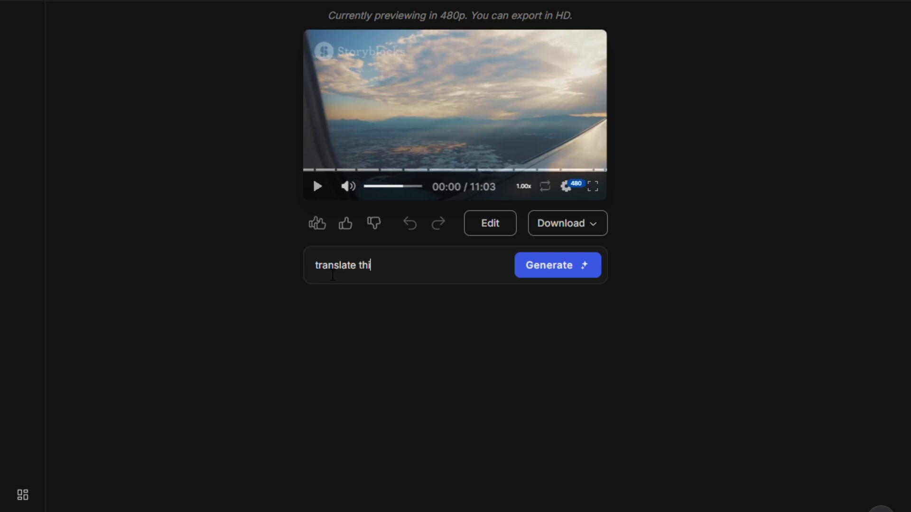
type("s video into g")
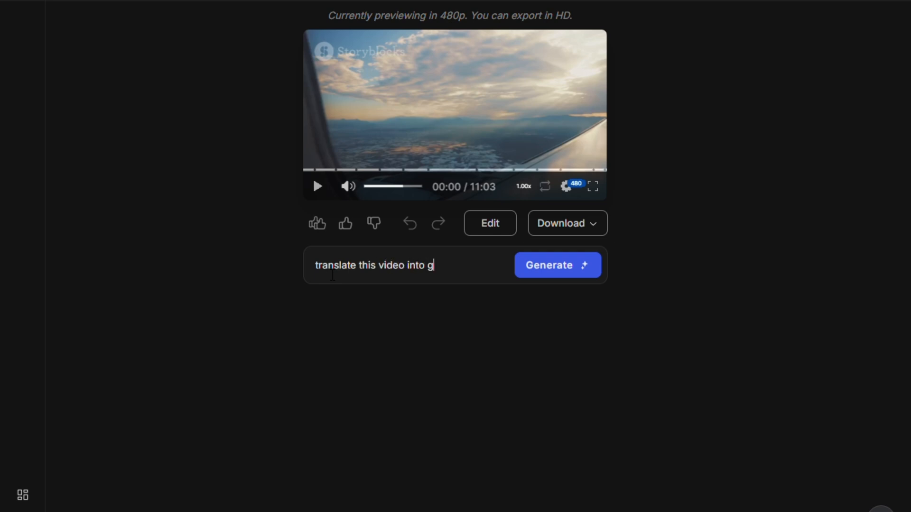
type("erman")
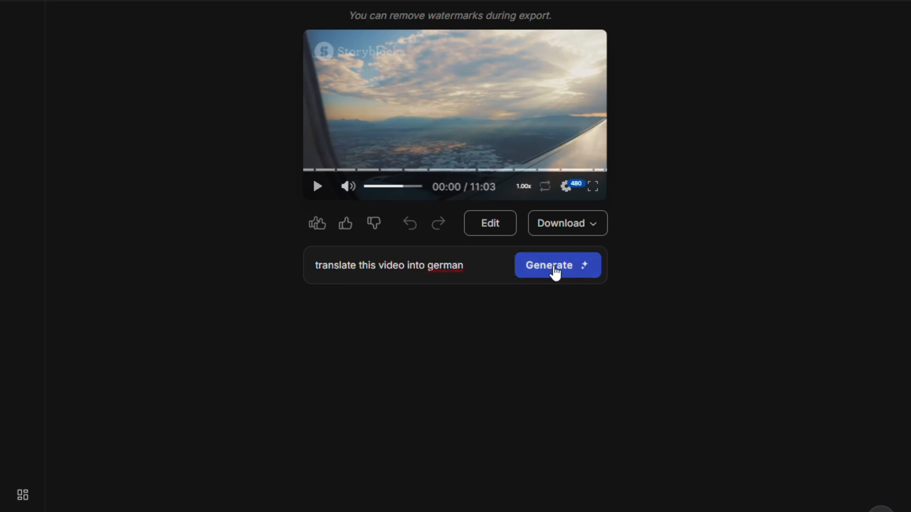
left_click(557, 265)
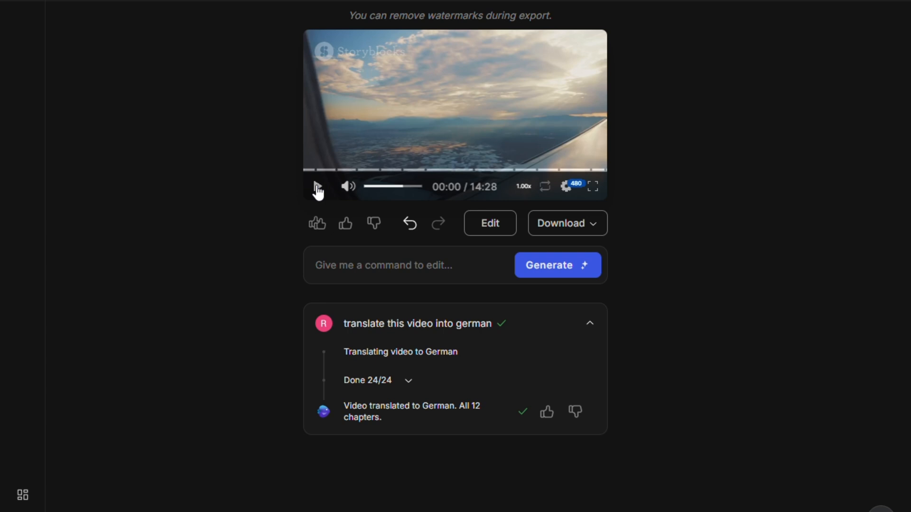
Step: Play the German preview to check it, then open the download settings
left_click(317, 187)
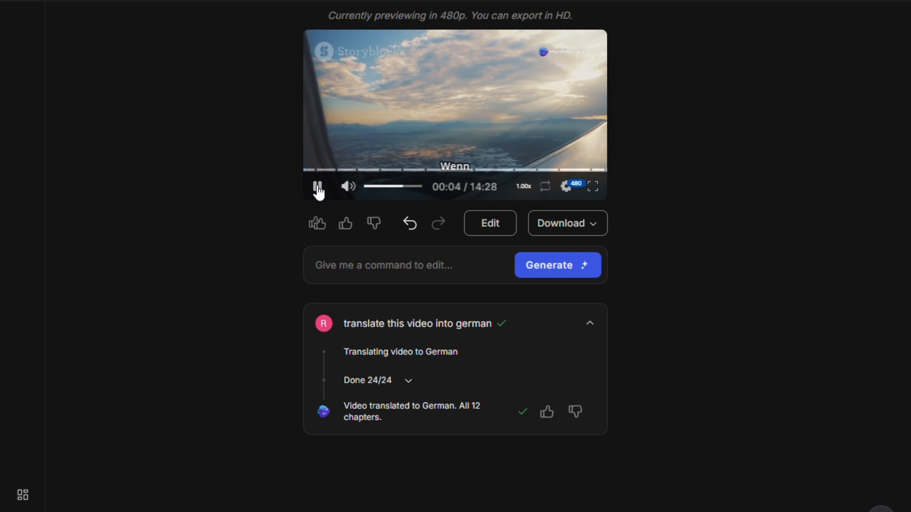
left_click(317, 187)
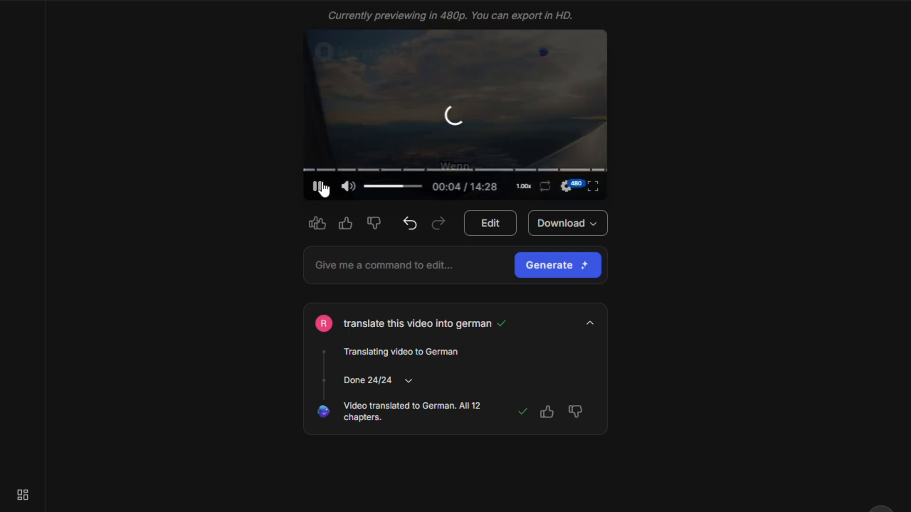
left_click(318, 186)
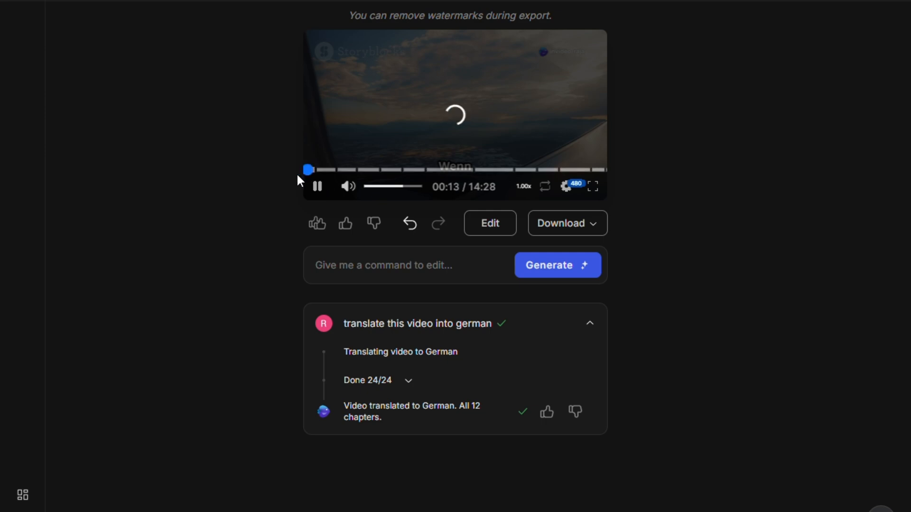
left_click(318, 186)
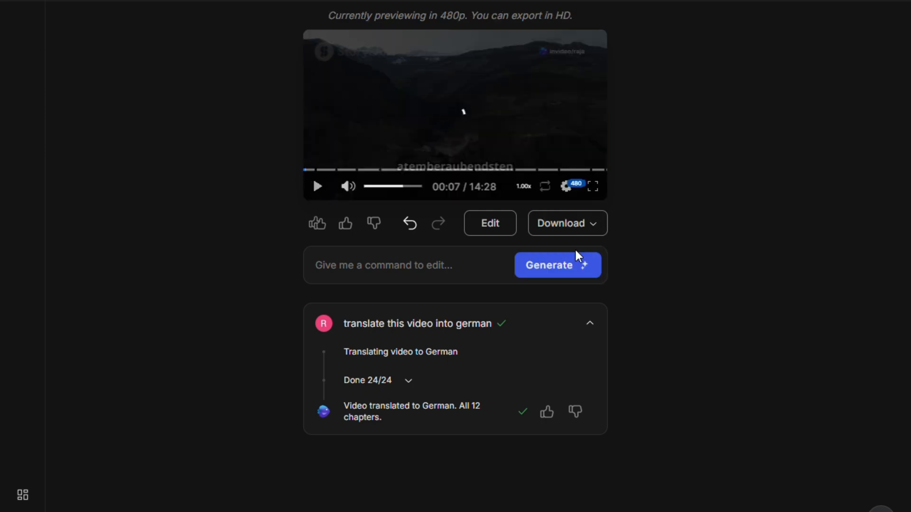
left_click(561, 223)
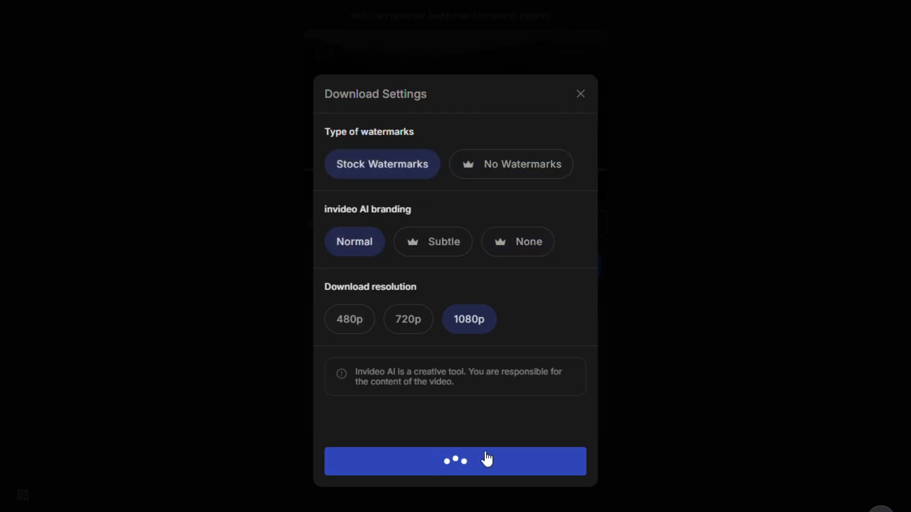